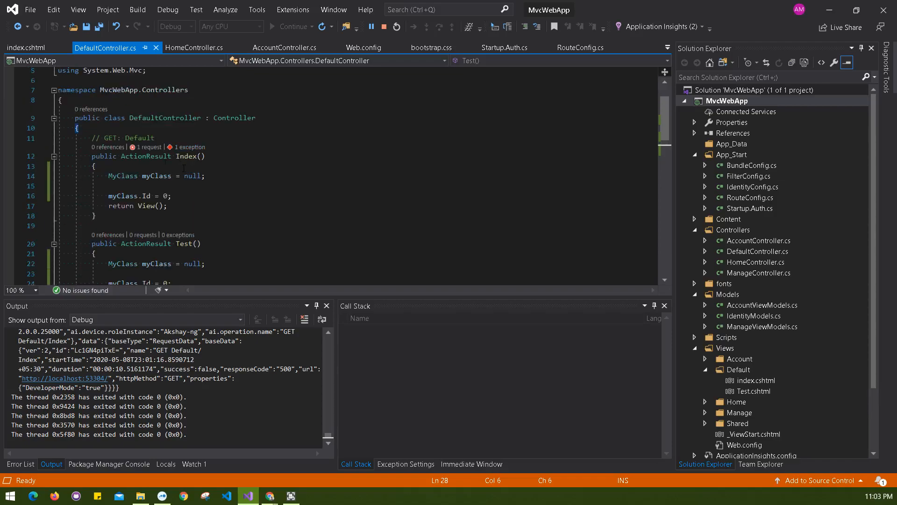
Assign myClass from a GtedataFromDataBase() call instead of null in the Index action.
scroll("down", 3)
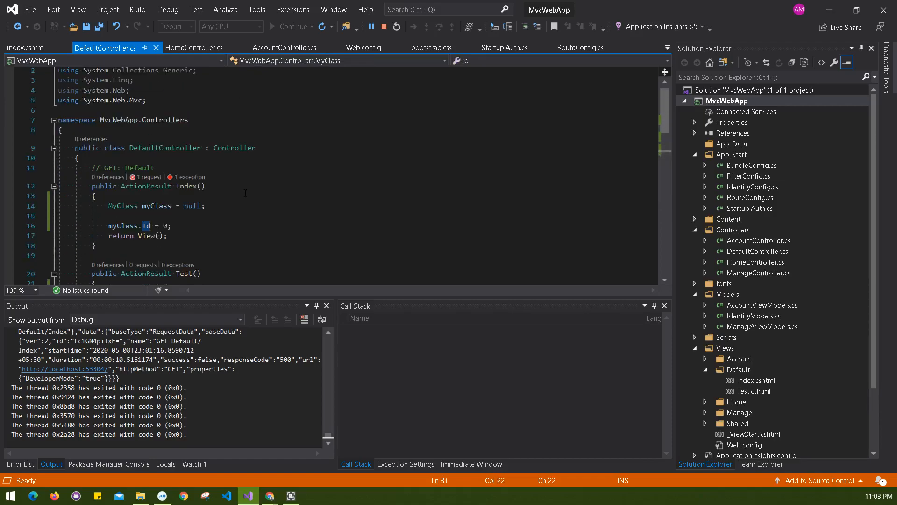
double_click(156, 206)
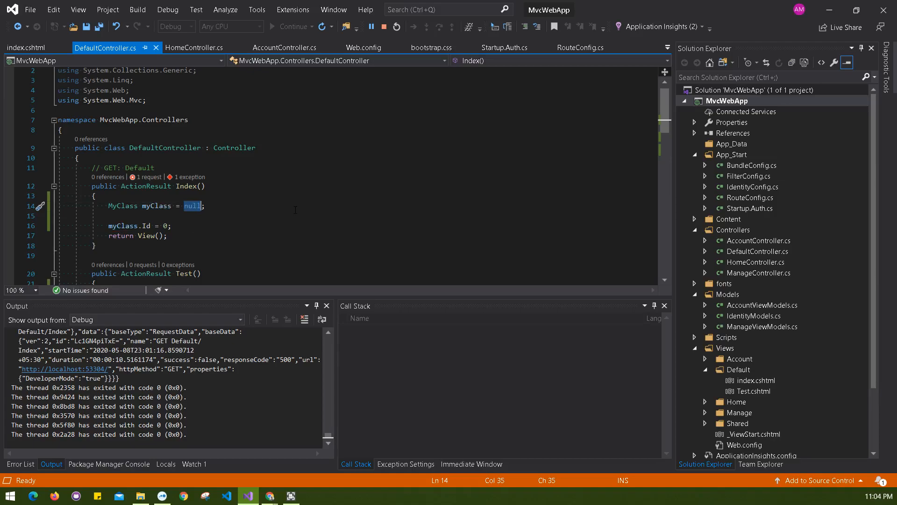
type("GtedataFro")
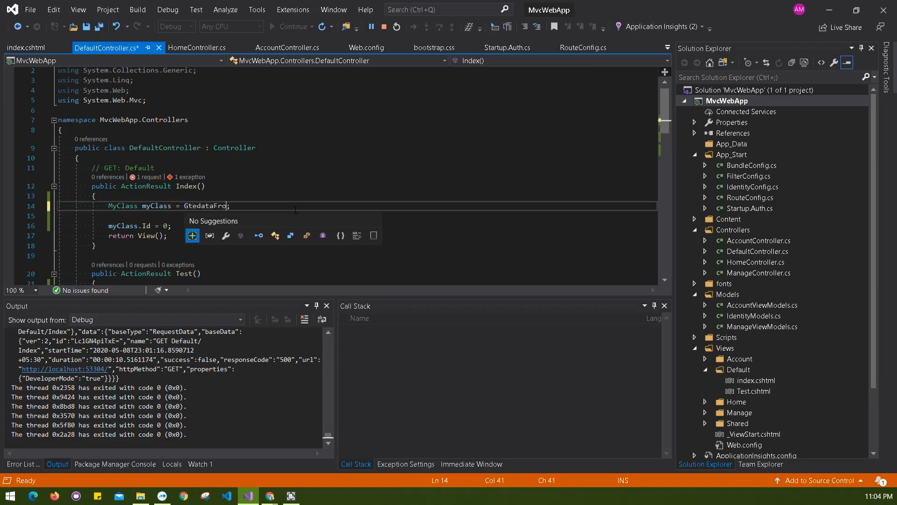
type("mDataBase")
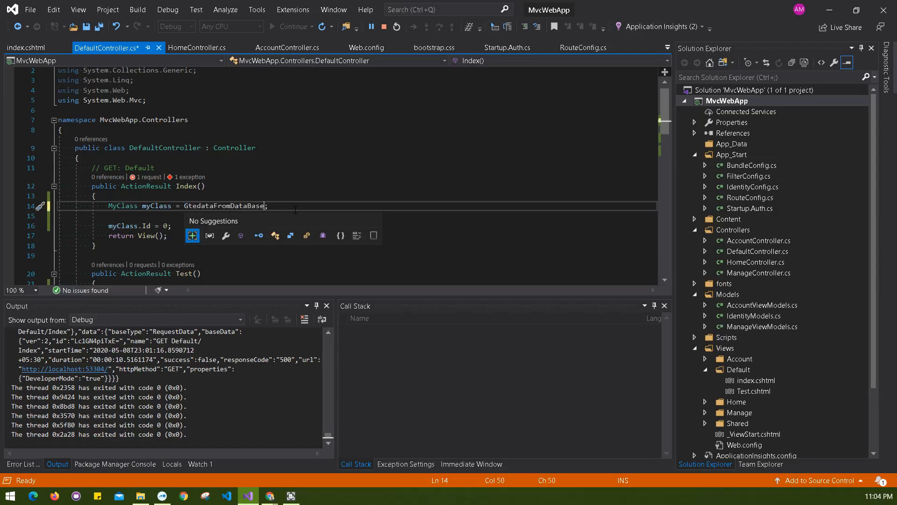
type("()")
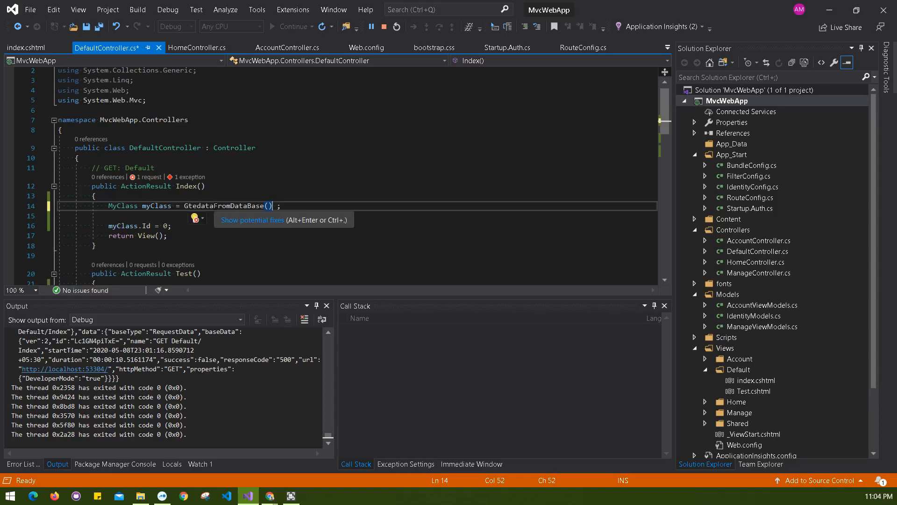
mouse_move(235, 245)
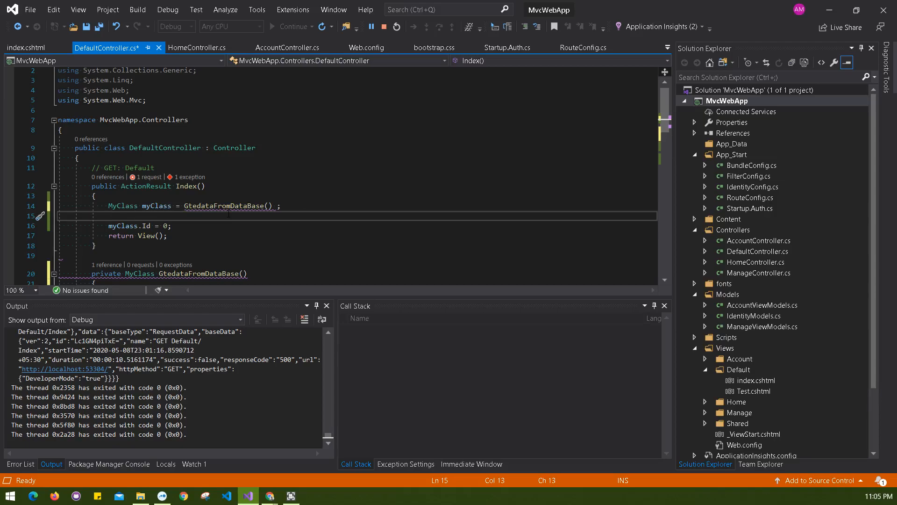
Guard the myClass.Id assignment with if (myClass != null) and stop the debug session.
left_click(107, 215)
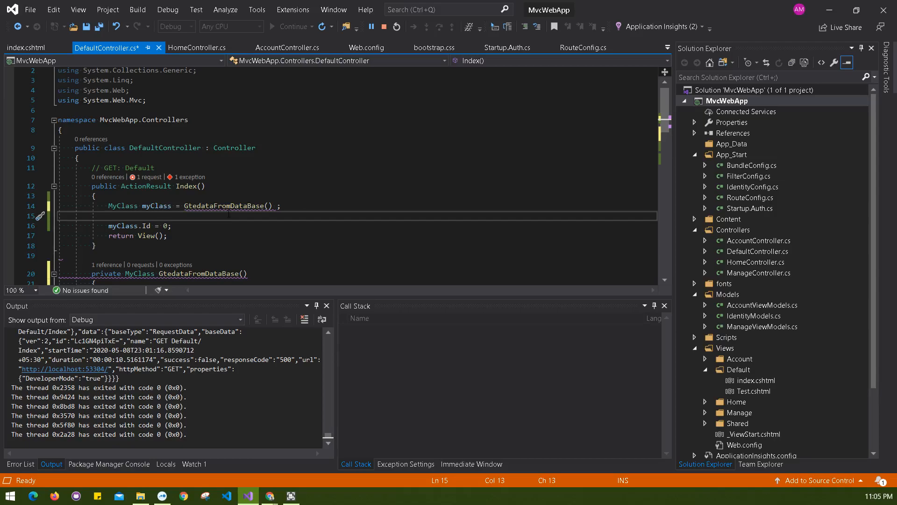
type("if(m")
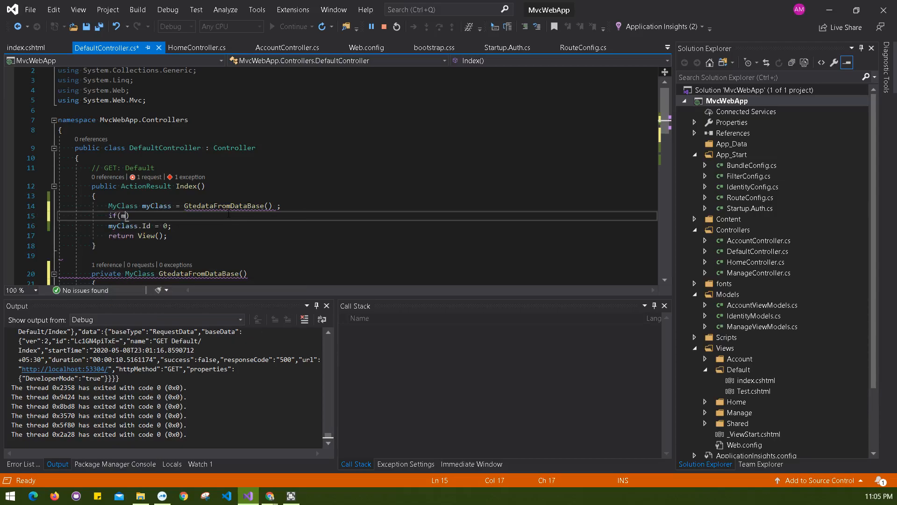
type("yca")
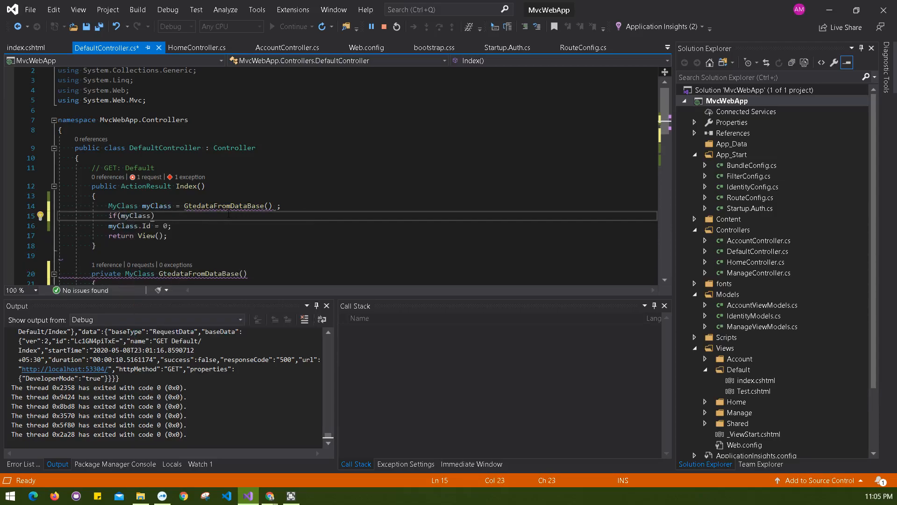
type("\" != nu\"")
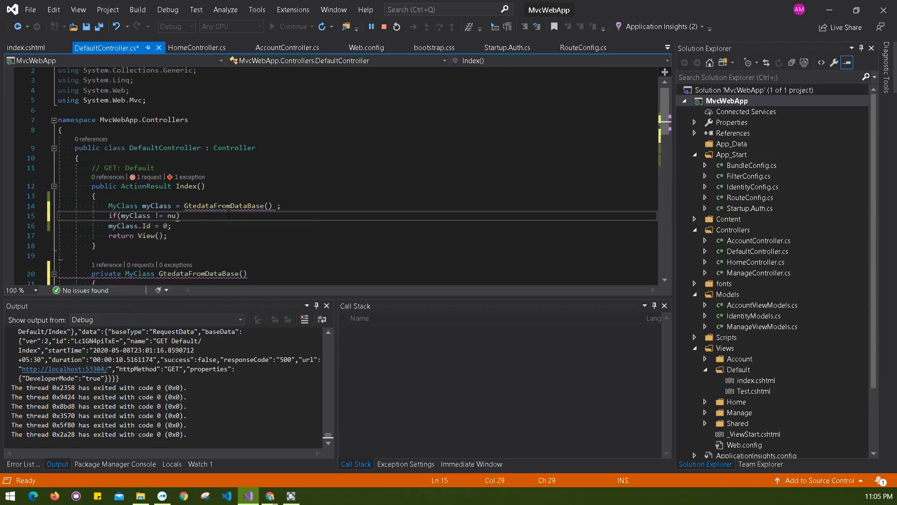
type("ll")
type("}")
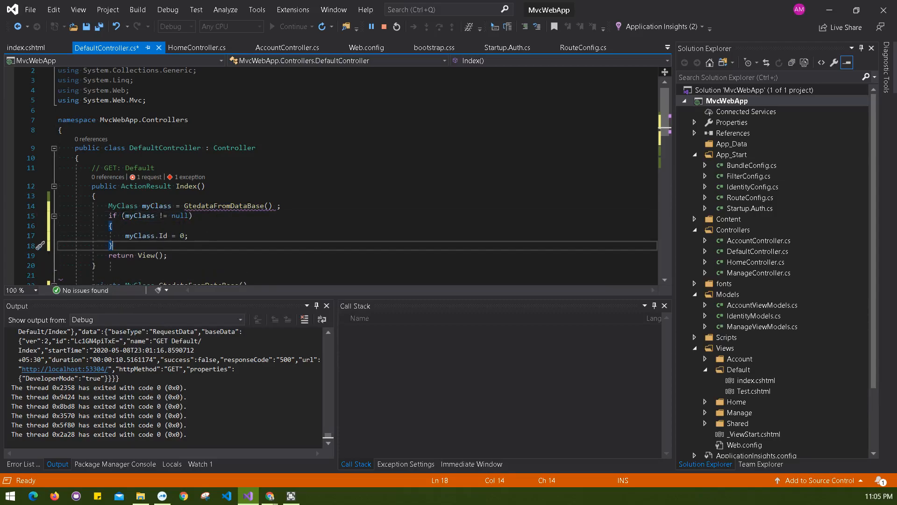
double_click(224, 205)
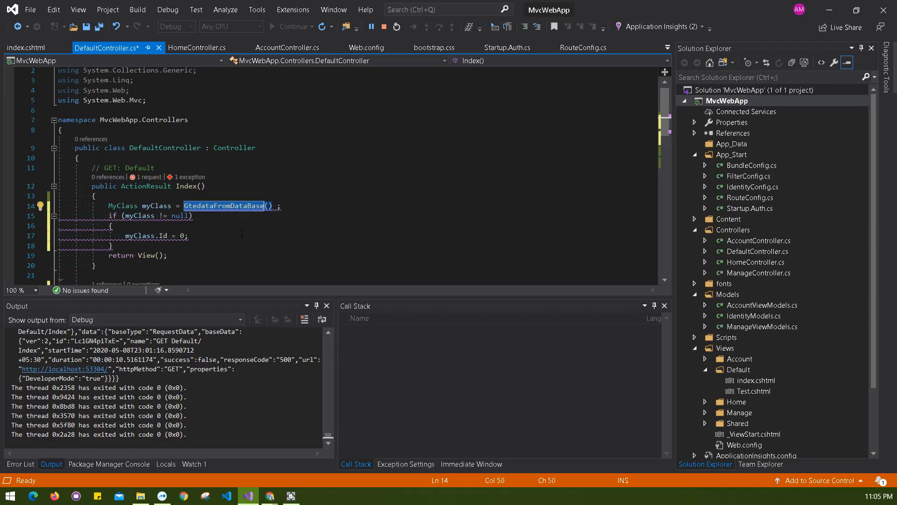
left_click(384, 27)
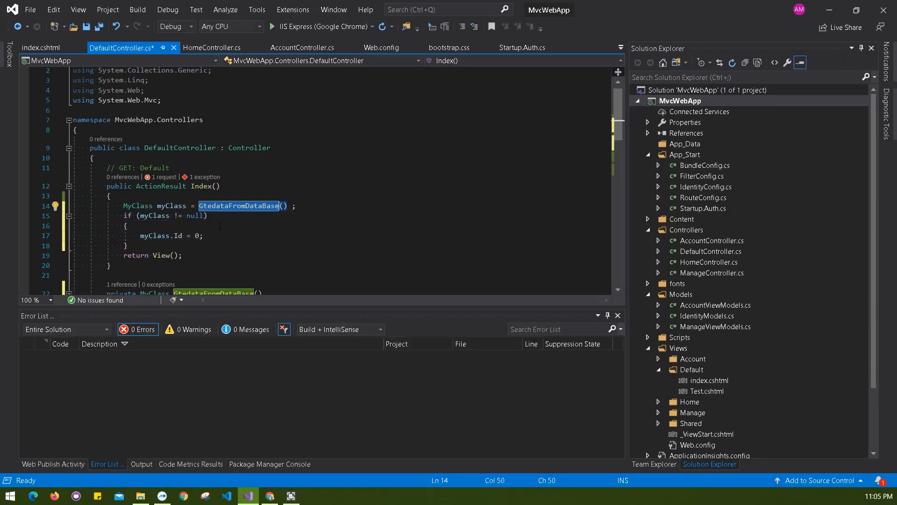
Make GtedataFromDataBase return null instead of throwing.
left_click(166, 236)
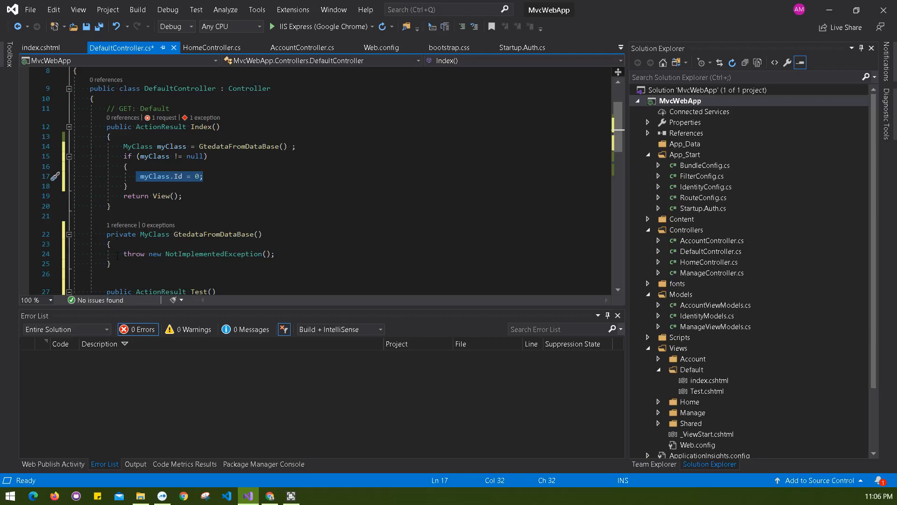
type("retu")
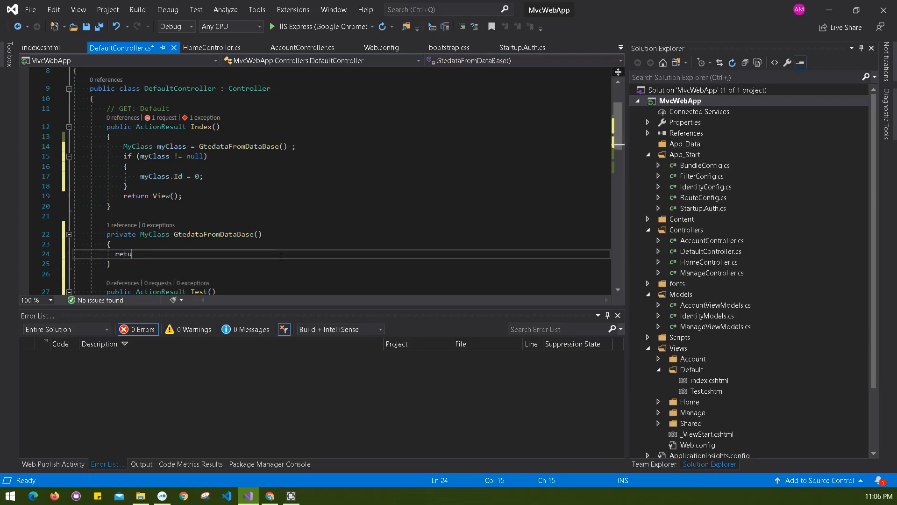
type("rn nu")
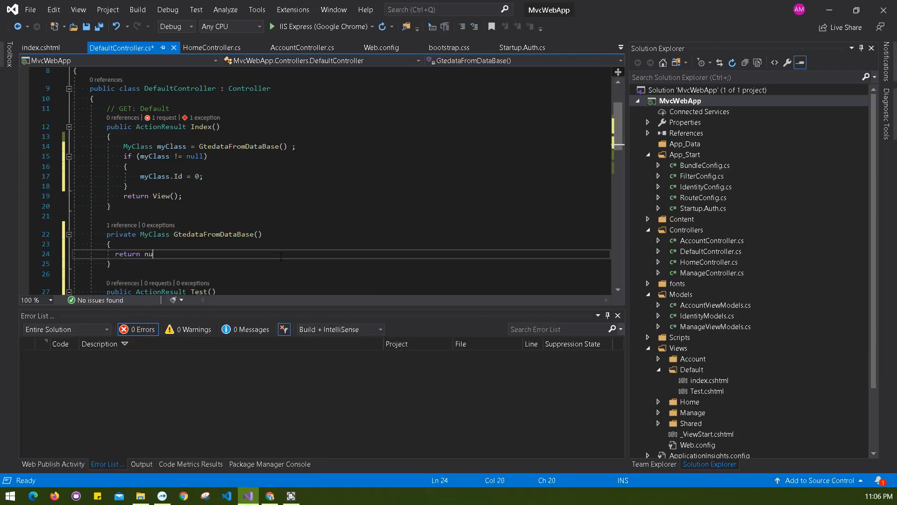
type("ll;")
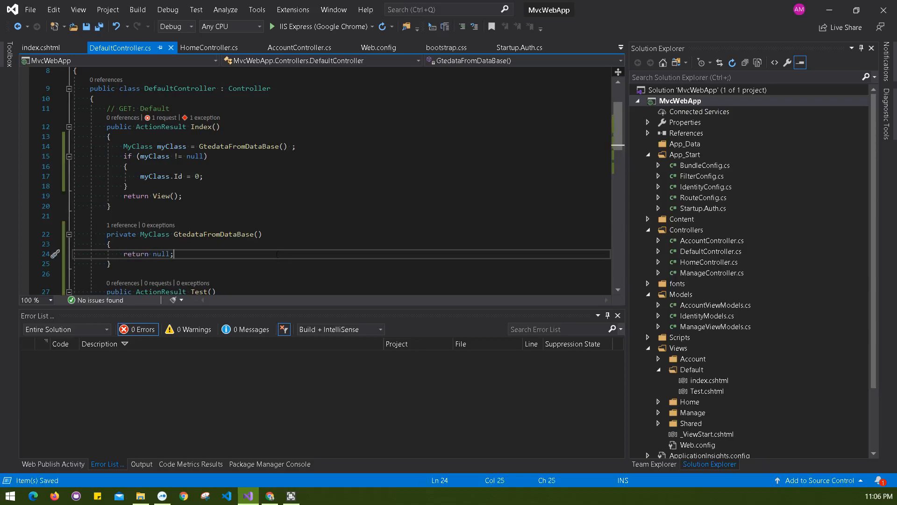
Add an else branch to Index that returns a View.
left_click(127, 186)
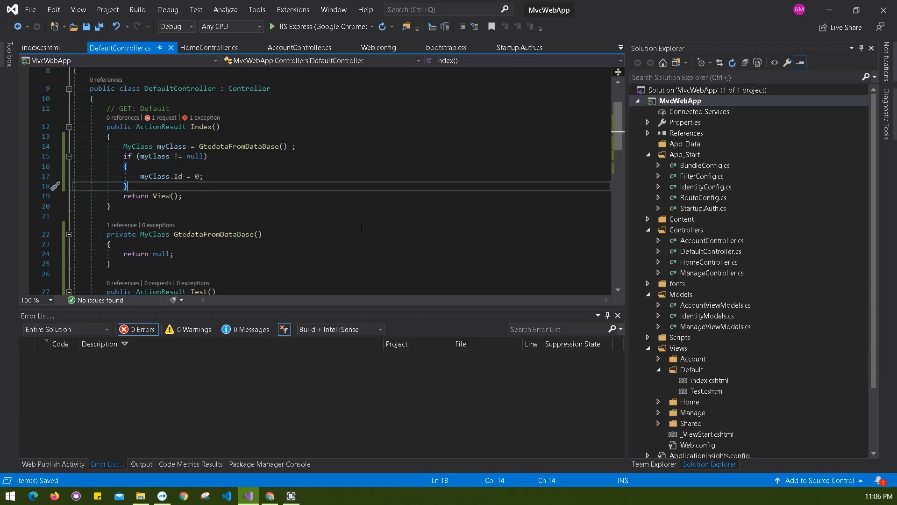
type("else")
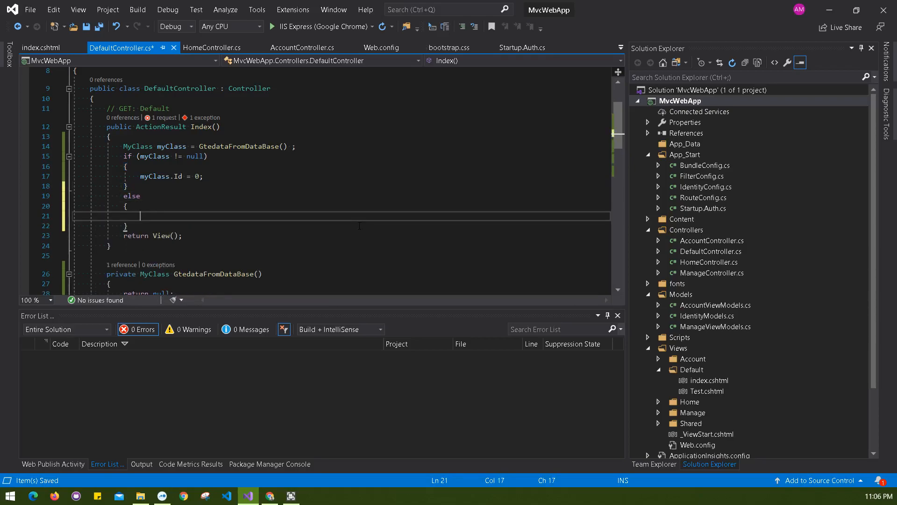
type("return")
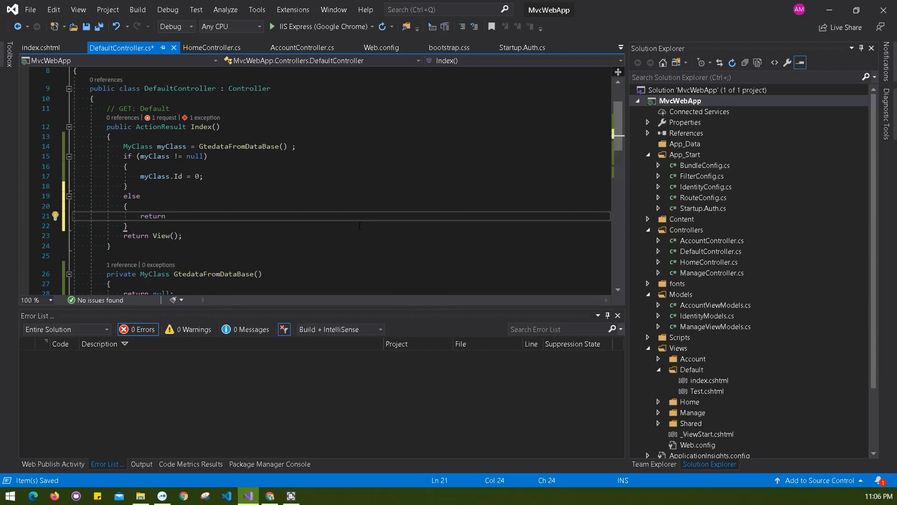
type("View(\"")
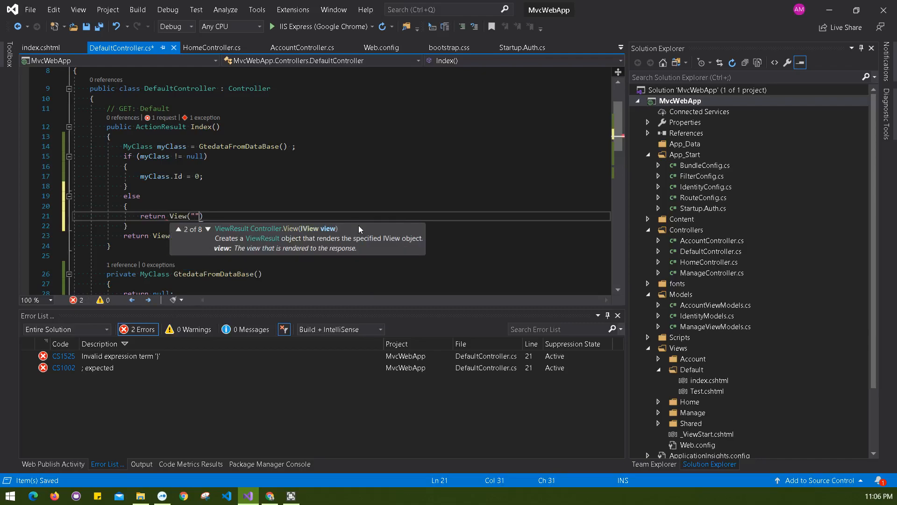
type("Er")
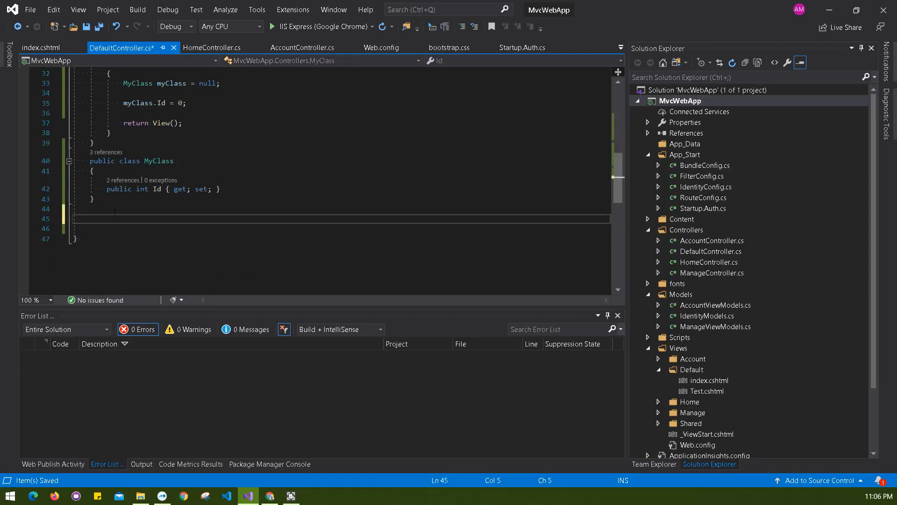
Declare a subClass with a public int MyNumber { get; set; } auto-property.
type("public class subClass")
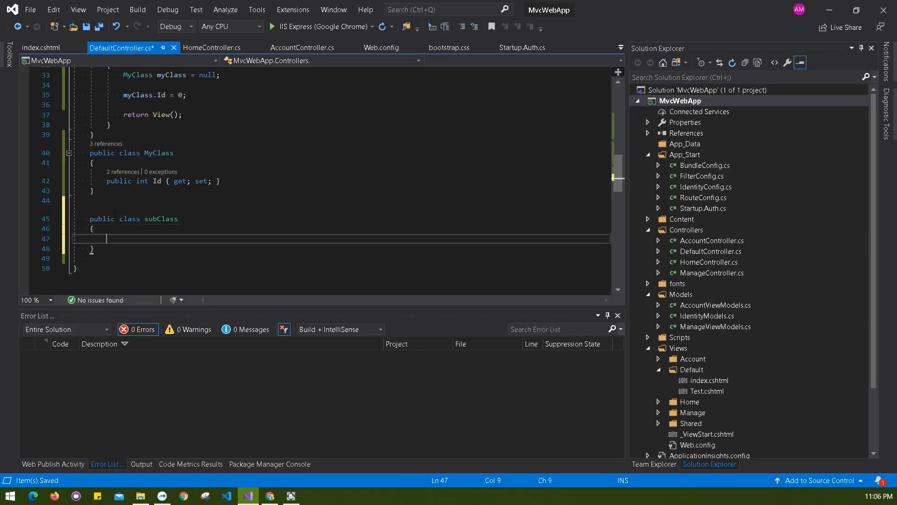
type("public")
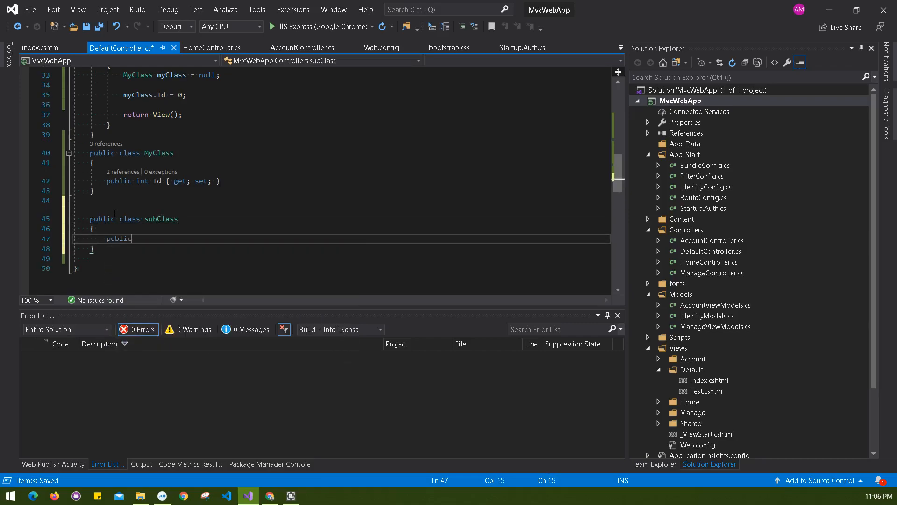
type("int")
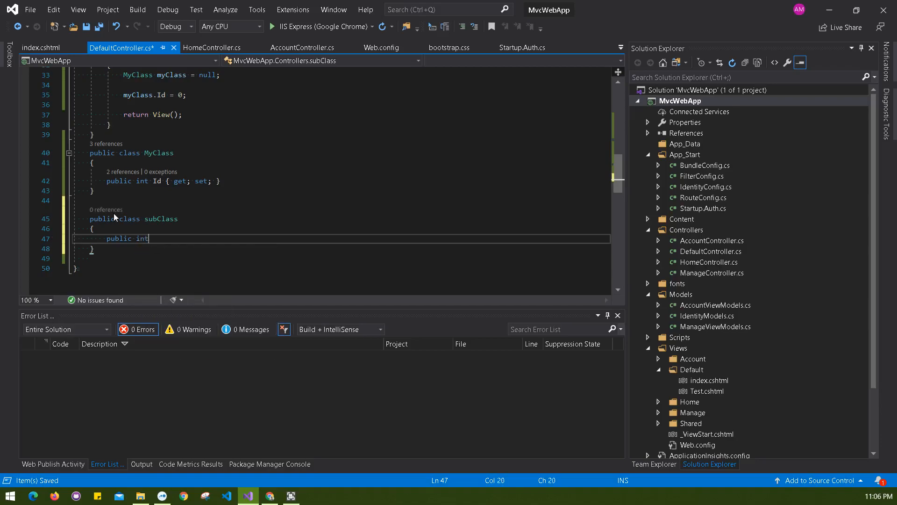
type("My")
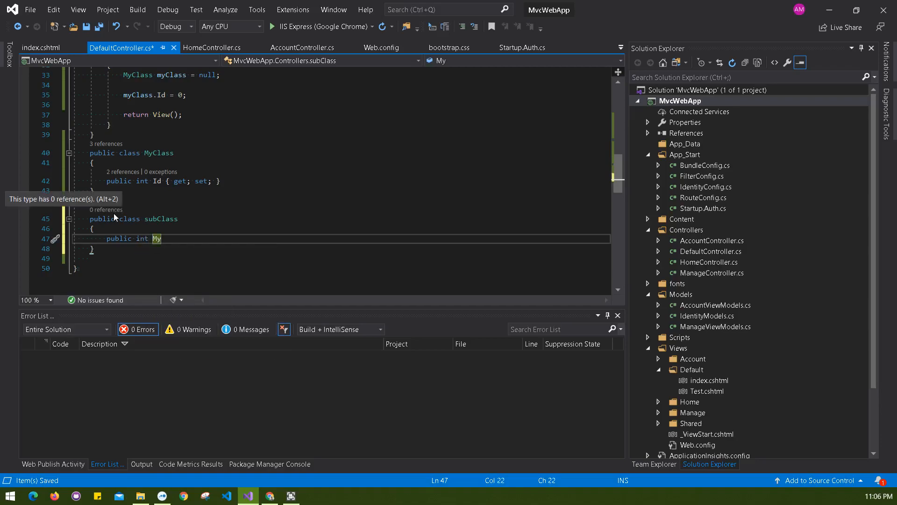
type("Number { get; set;")
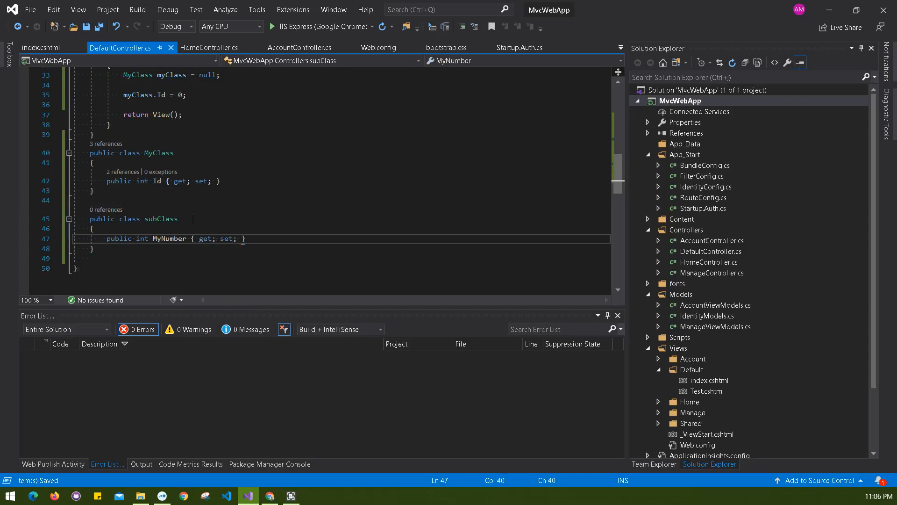
Start a public subClass-typed property line inside MyClass.
double_click(161, 219)
type("p")
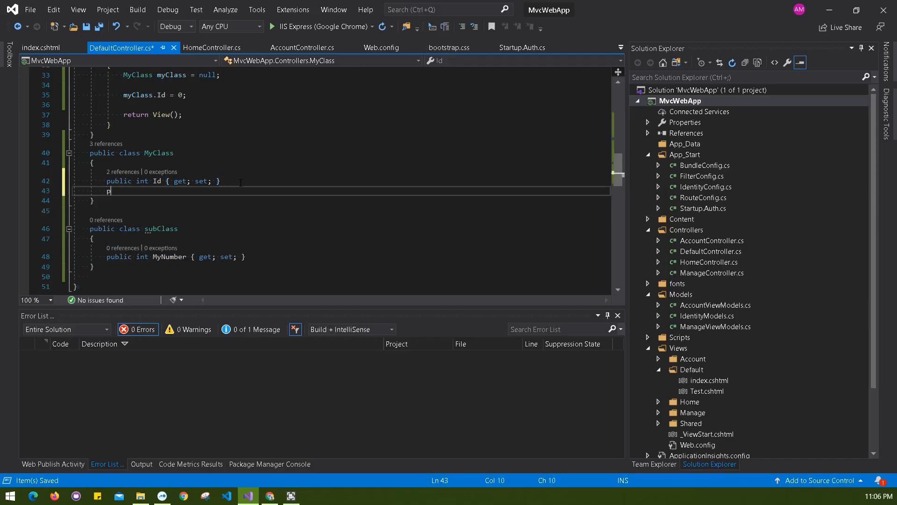
type("ublic")
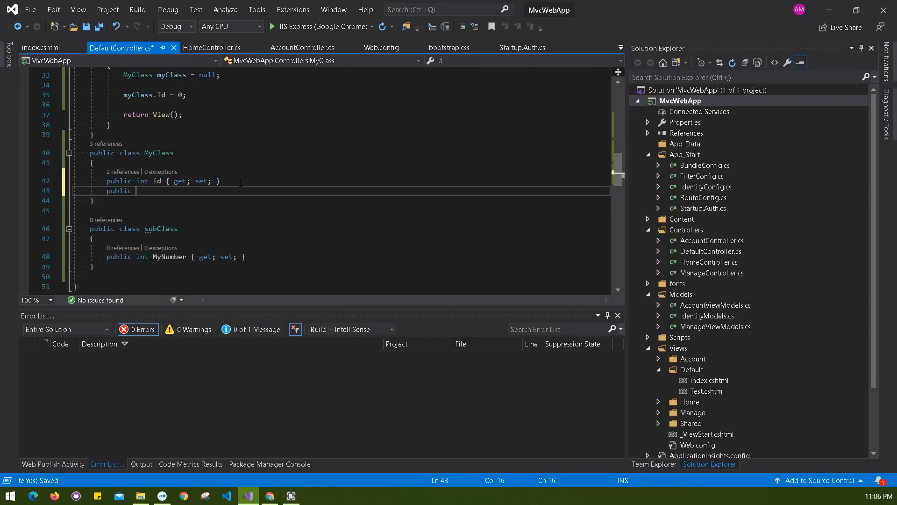
type("subClass")
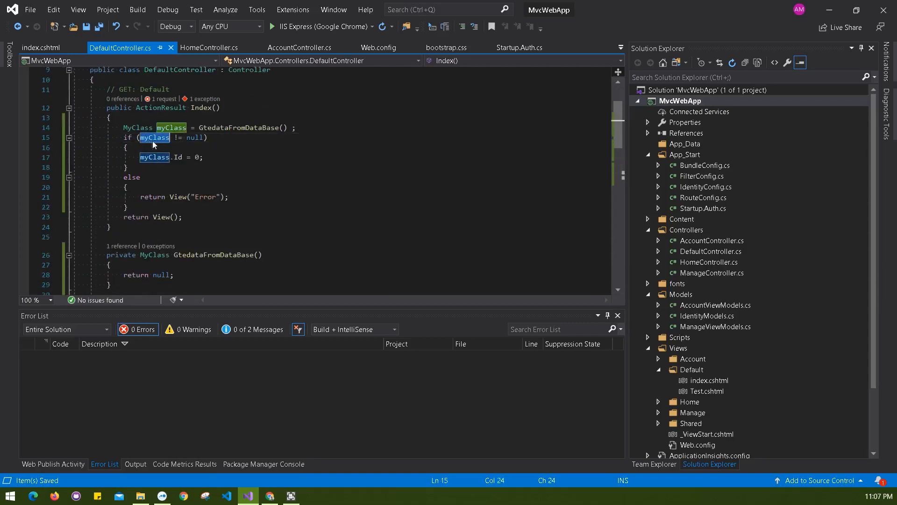
Set myClass.subClass.MyNumber to 0 and extend the condition with && myClass.subClass != null, fixing the nulls typo.
type("subClass")
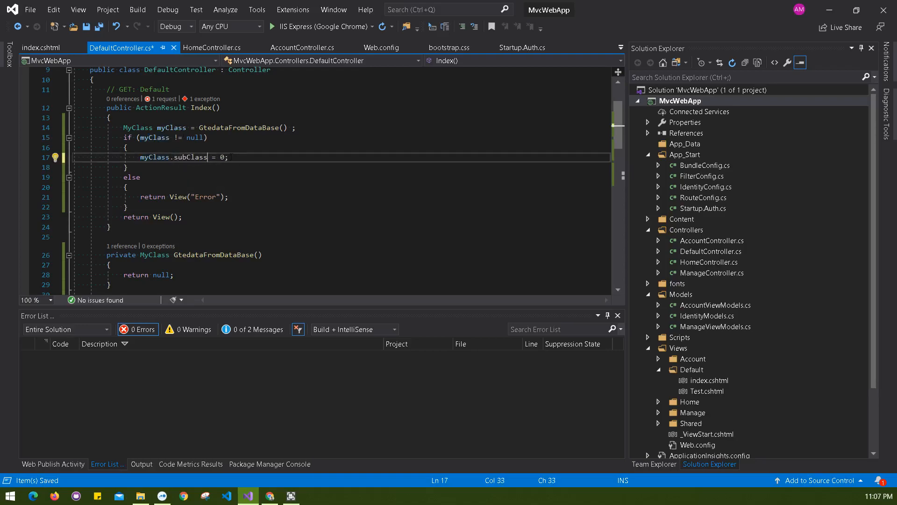
type(".")
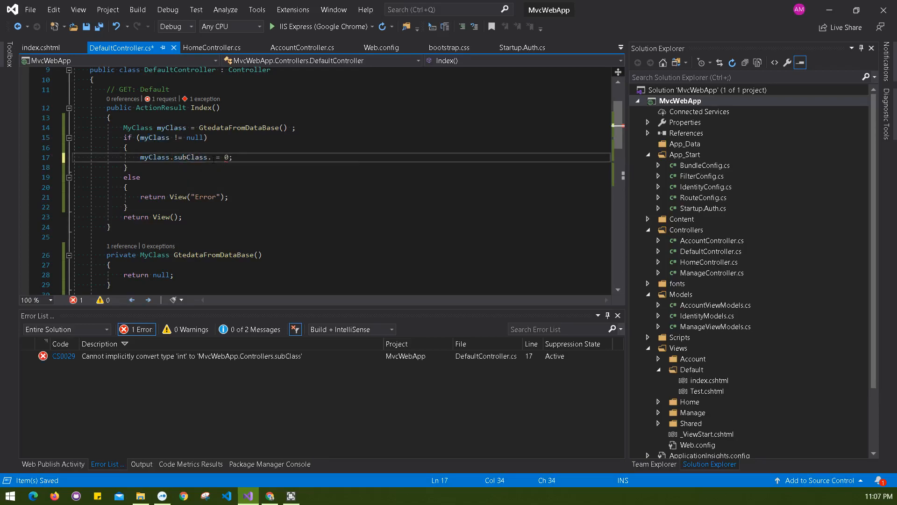
type("MyNumber")
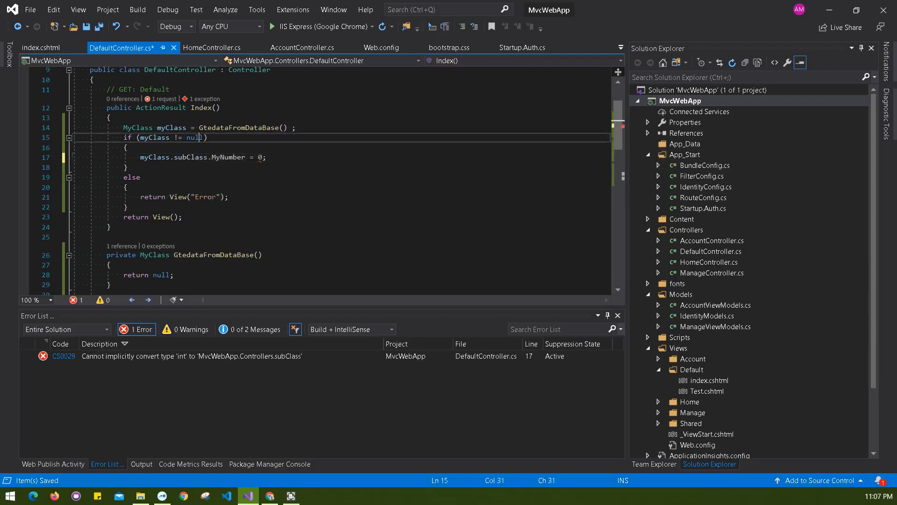
type("&& myClass.subClass != nulls")
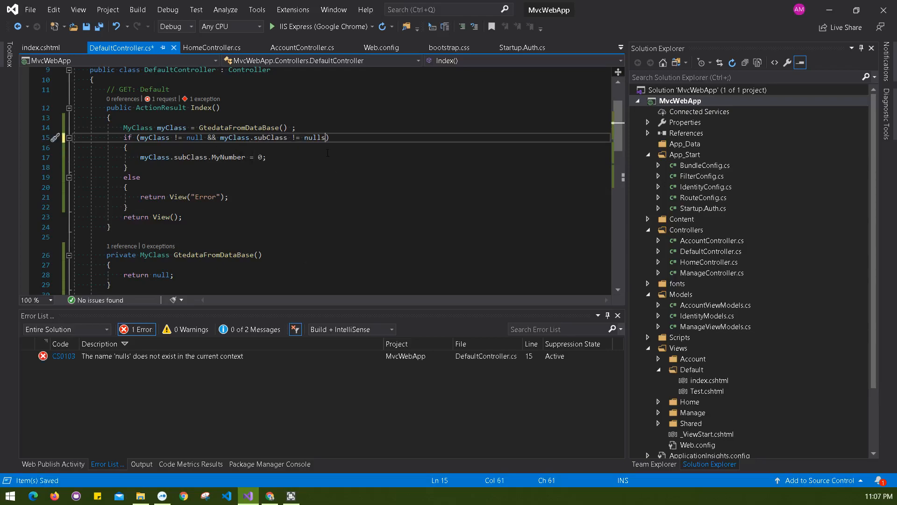
key("Backspace")
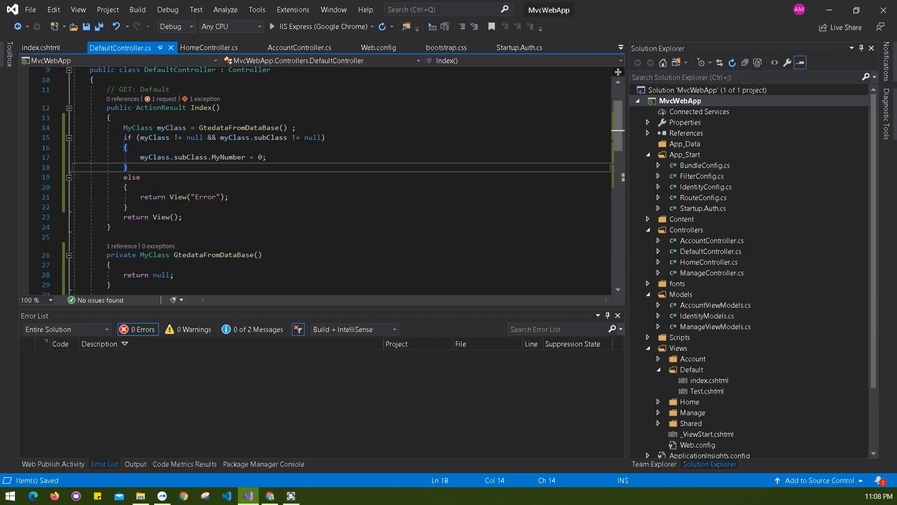
left_click(297, 127)
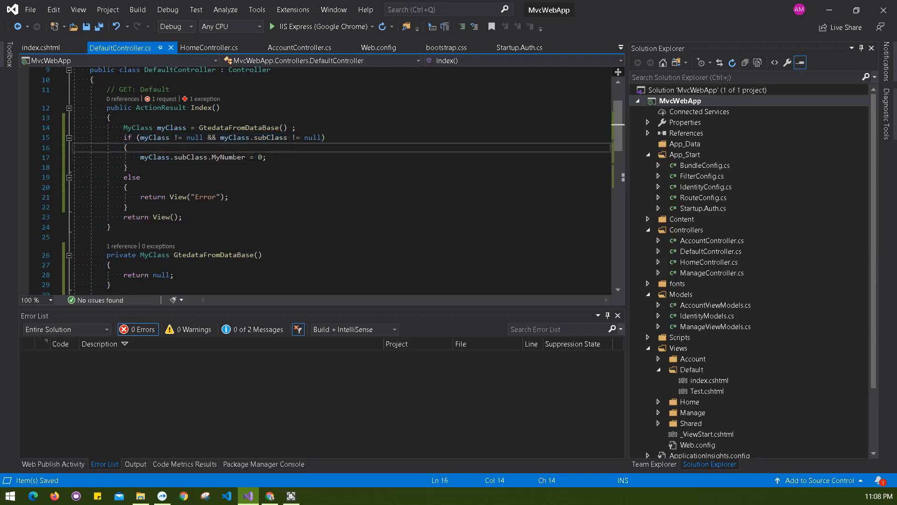
scroll("down", 3)
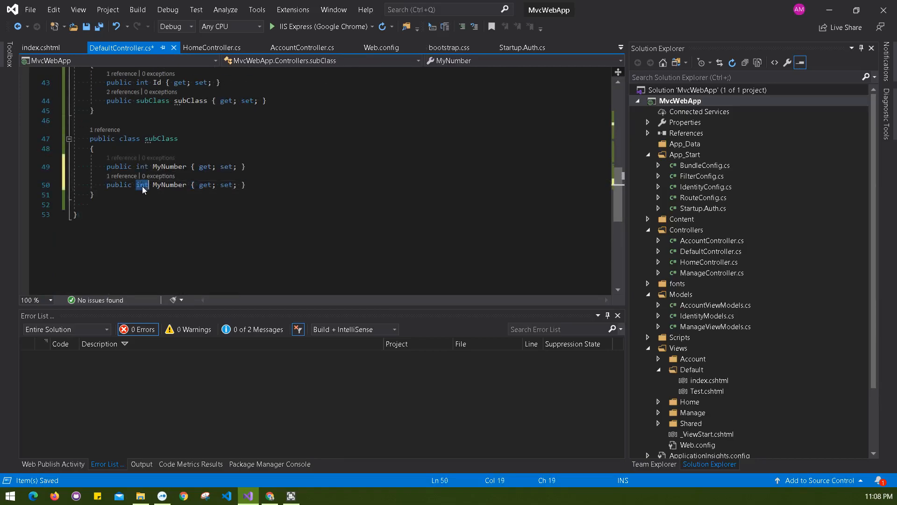
Turn the duplicated property into public string MyName in subClass.
type("string")
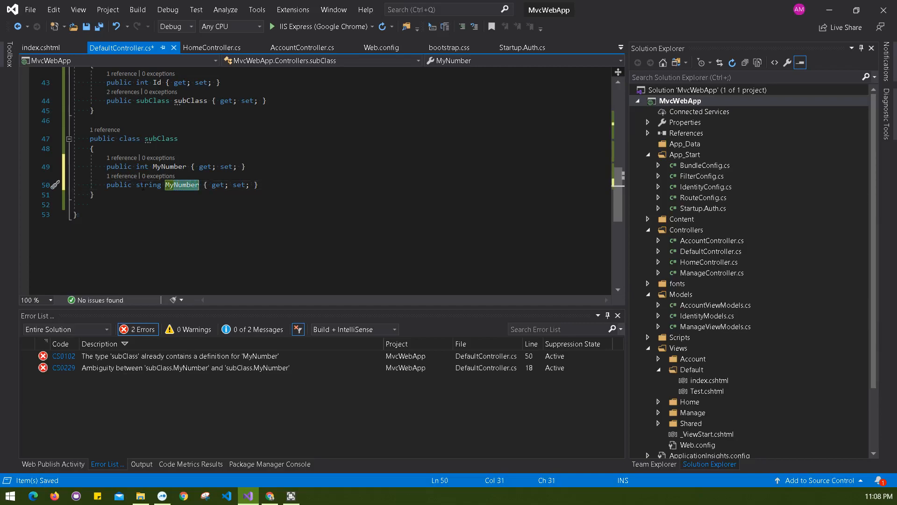
type("MyName")
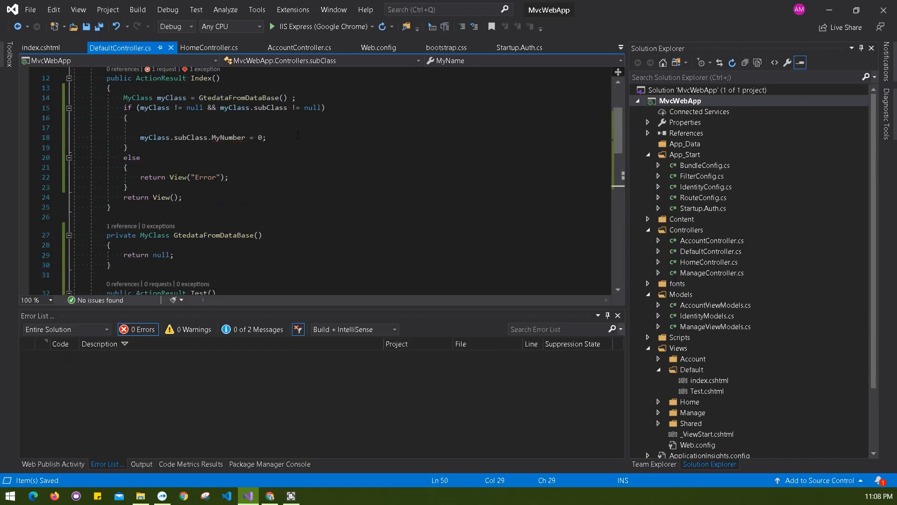
Write var name = myClass.subClass.MyName on line 19.
type("m")
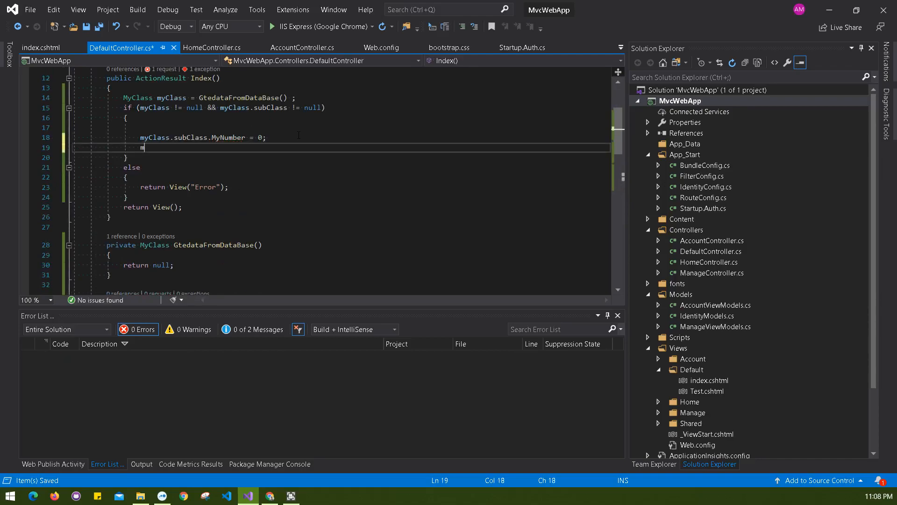
type("var")
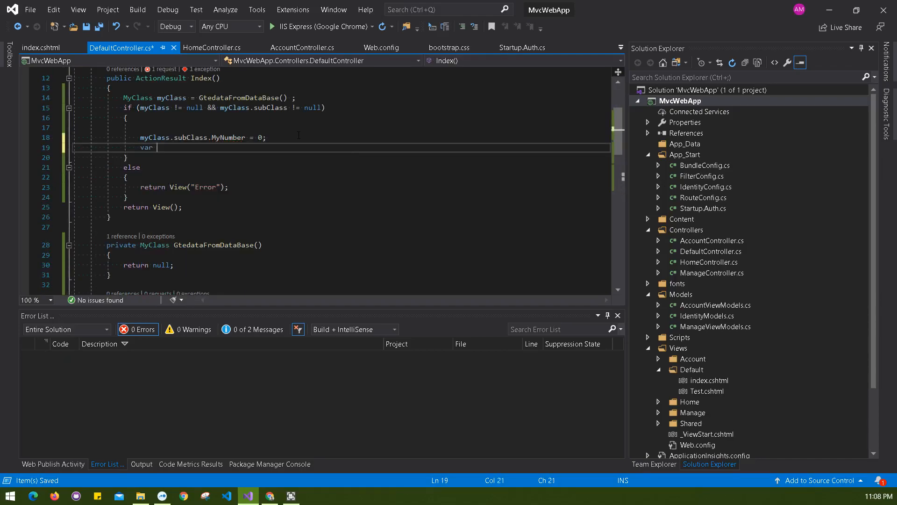
type("name =")
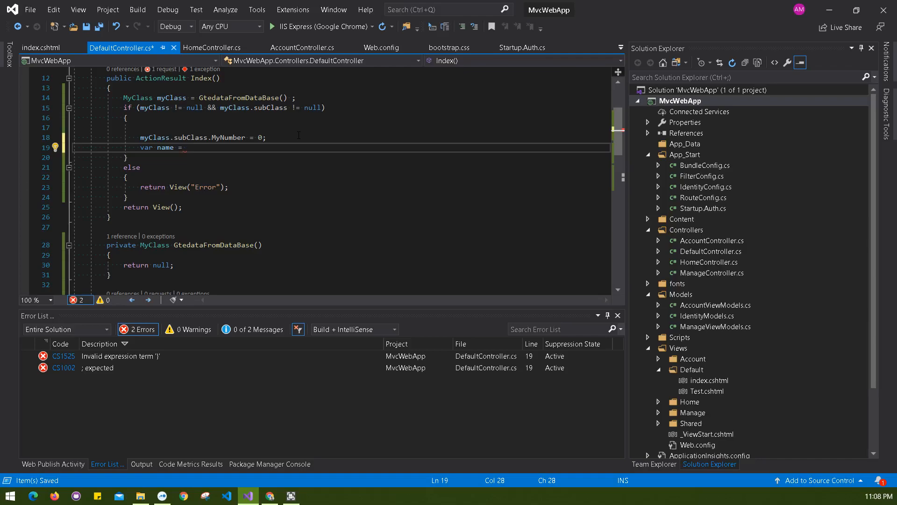
type("myClass")
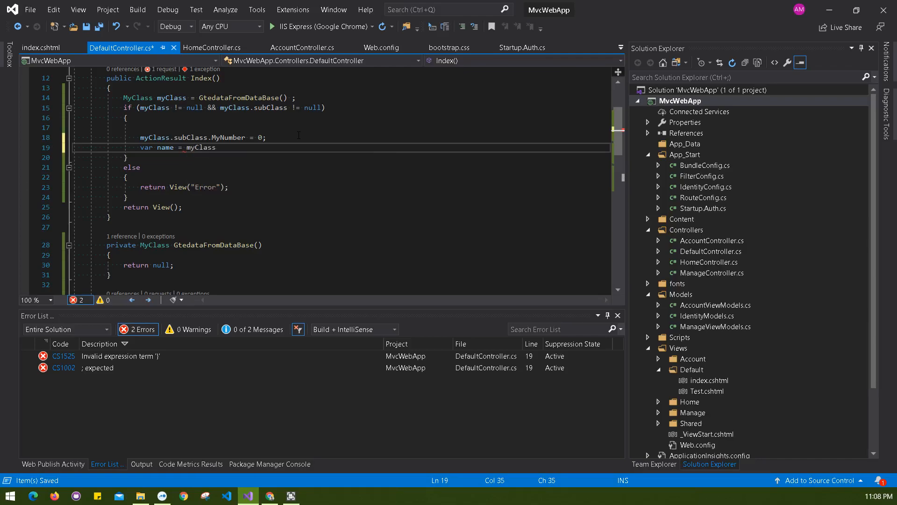
type(".subClass")
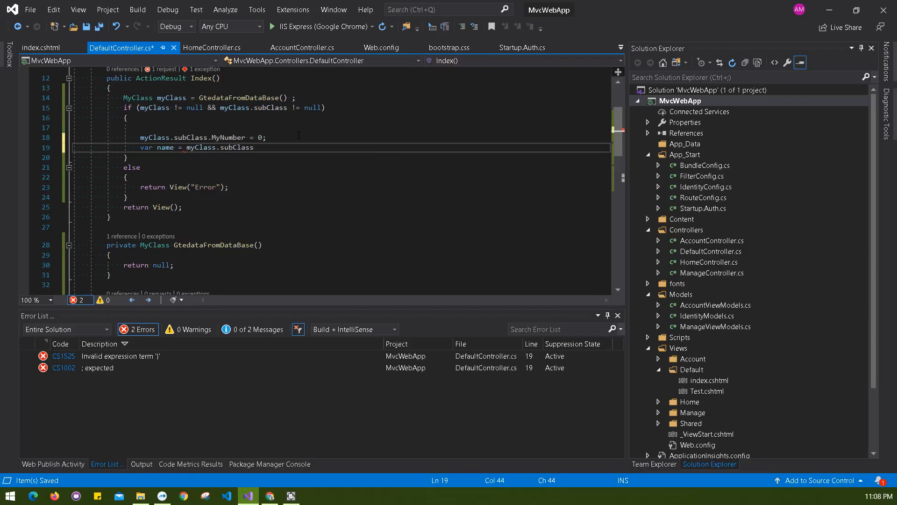
type(".")
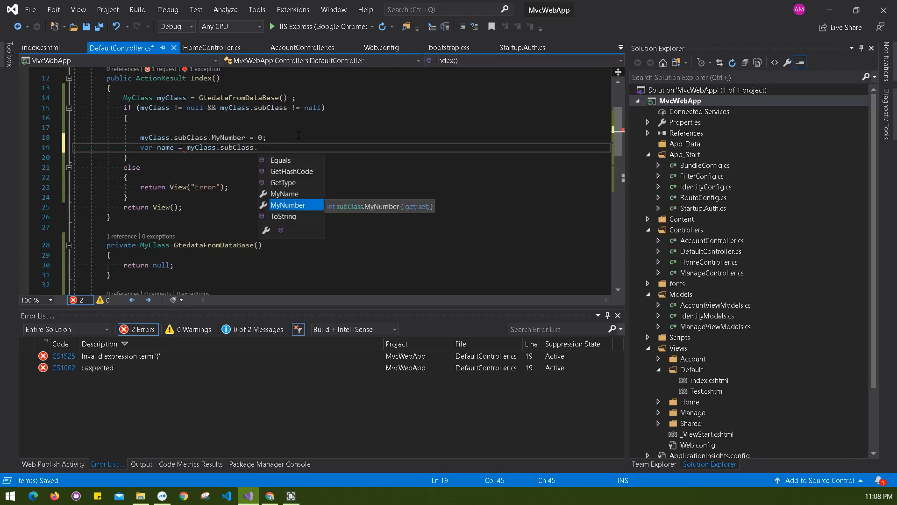
type("MyName")
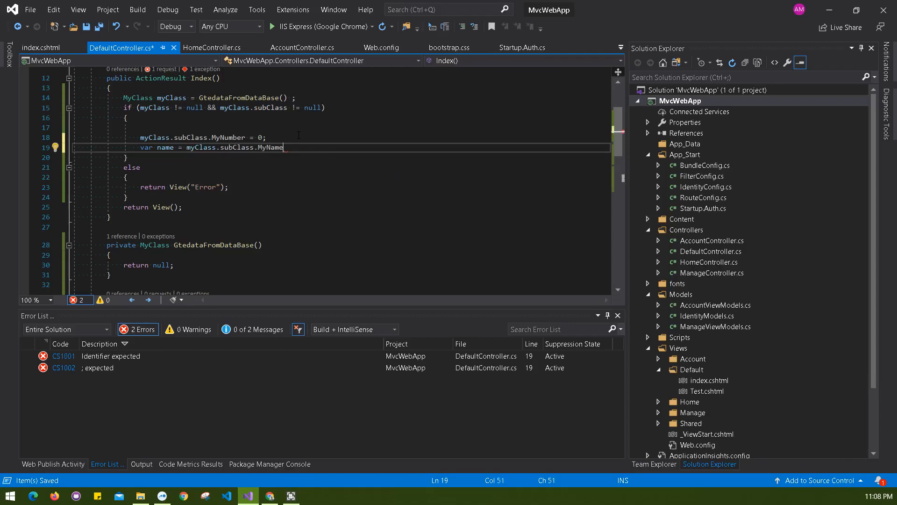
type("e")
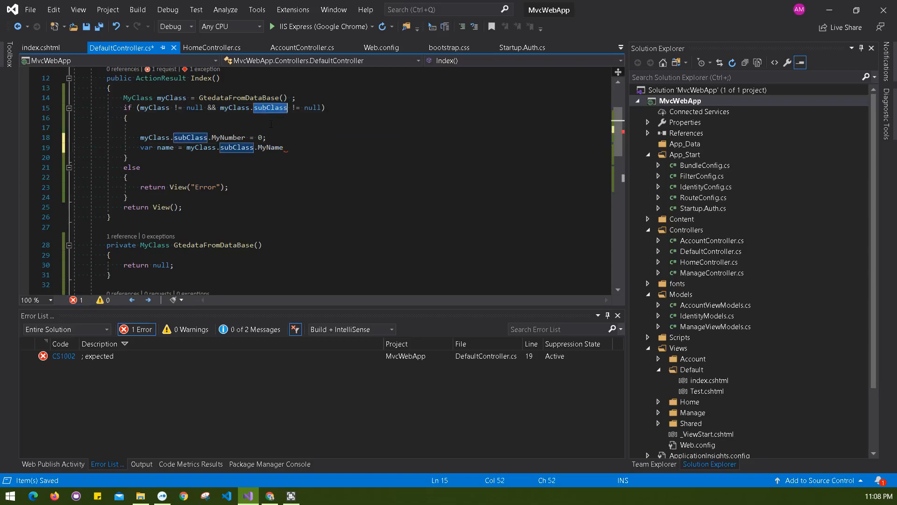
Append .Trim(); to the assignment with the comment //it gonna fail.
double_click(271, 147)
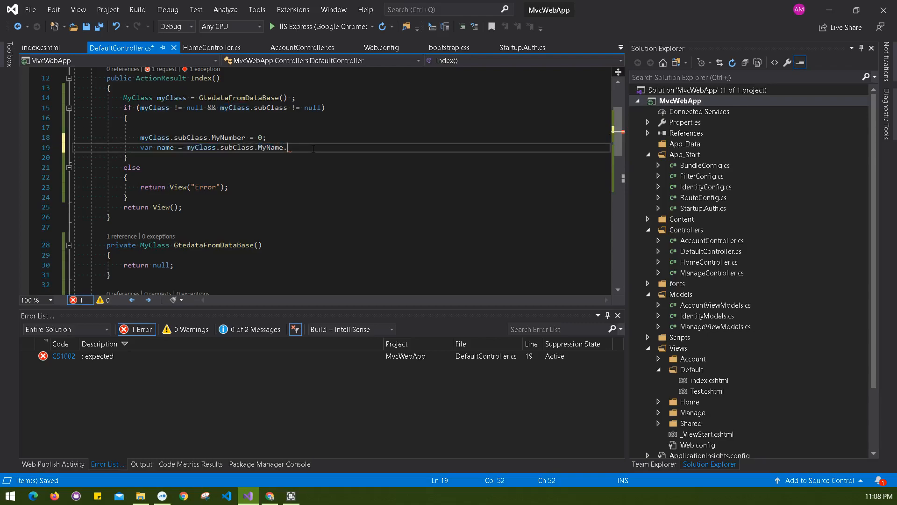
type("Trim()")
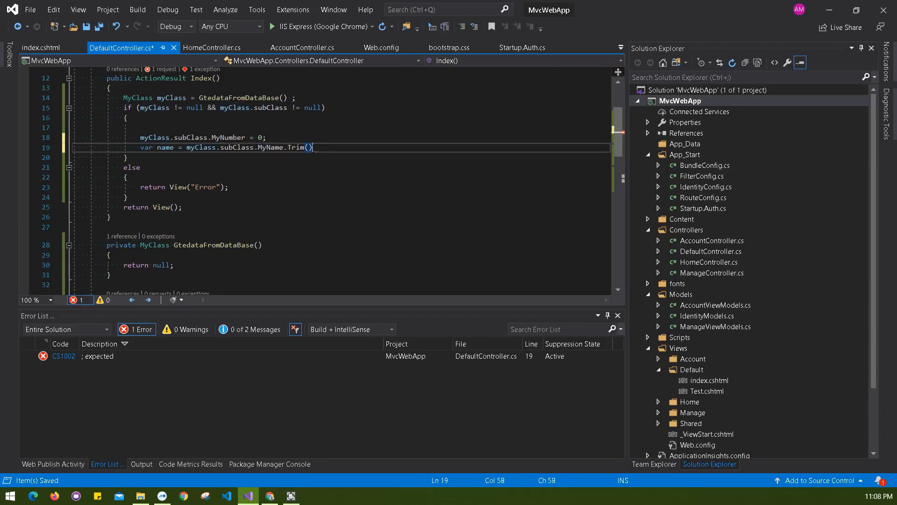
type(";//")
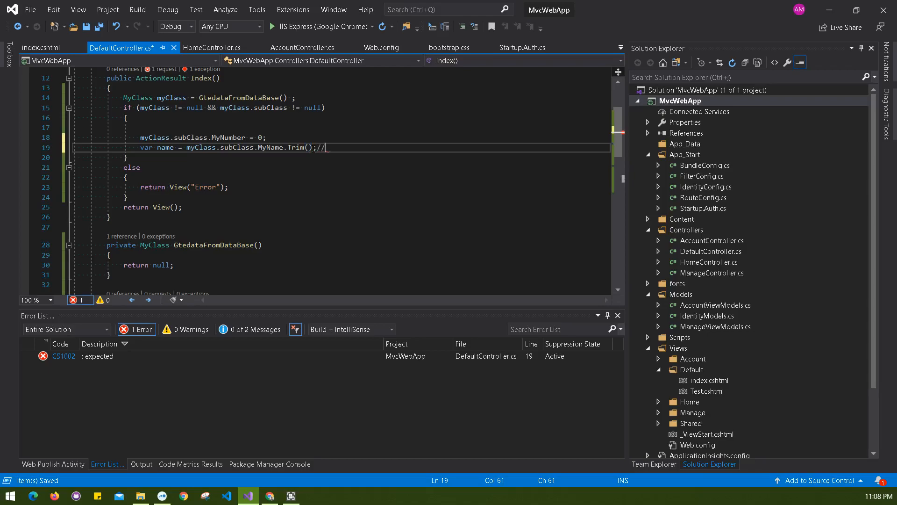
type("it gonna")
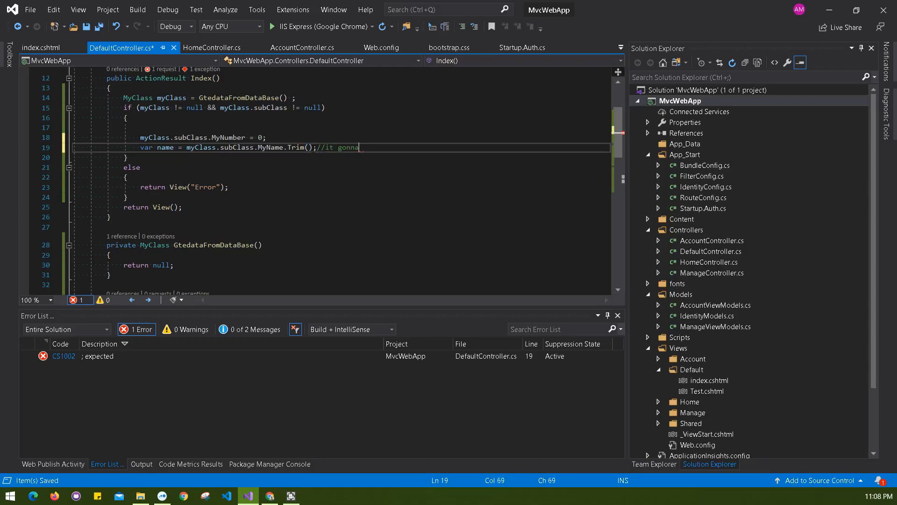
type("fail")
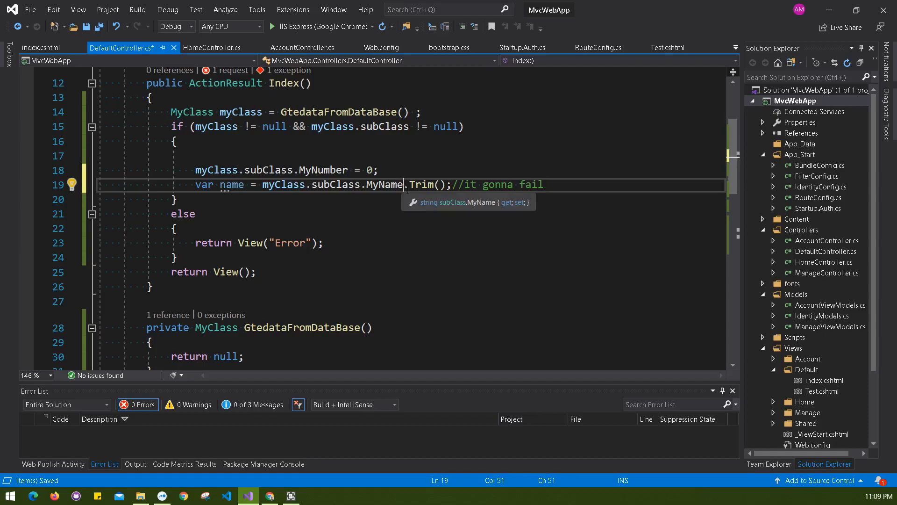
Replace the Trim call with ToUpper() and begin a new line above the assignment.
double_click(385, 184)
type("o")
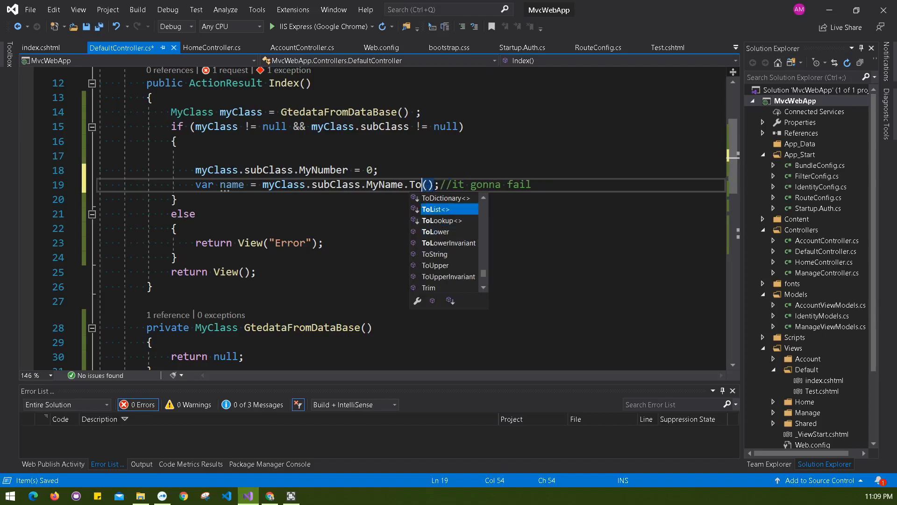
type("Upper")
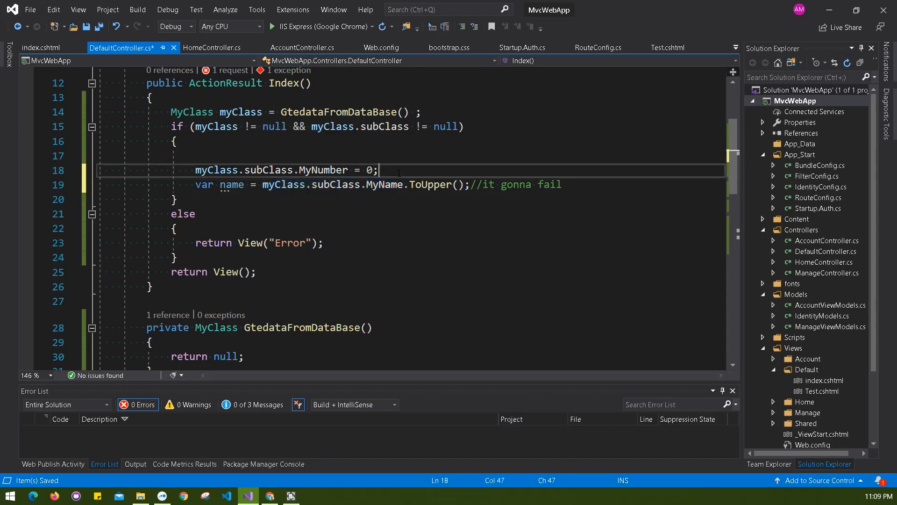
type("i")
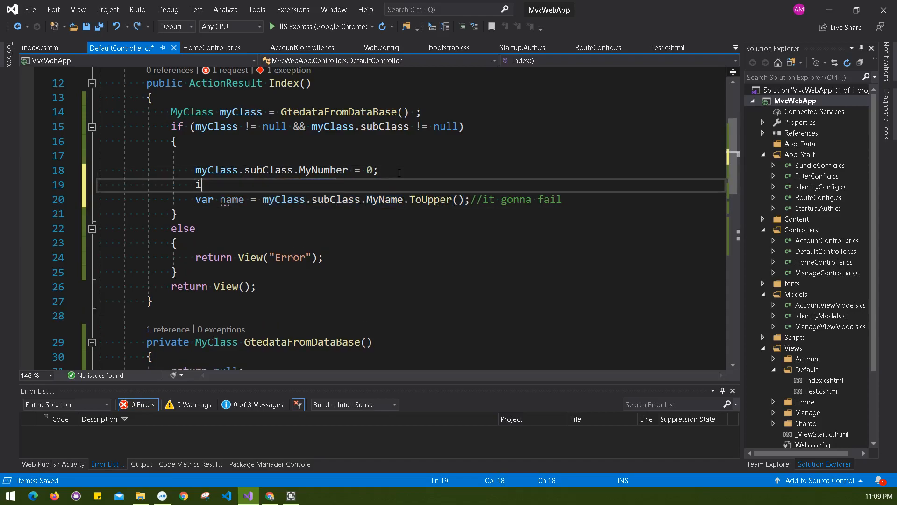
Wrap the ToUpper assignment in if (myClass.subClass.MyName != null) and start a var line below.
type("f(myClass.subClass.MyName )")
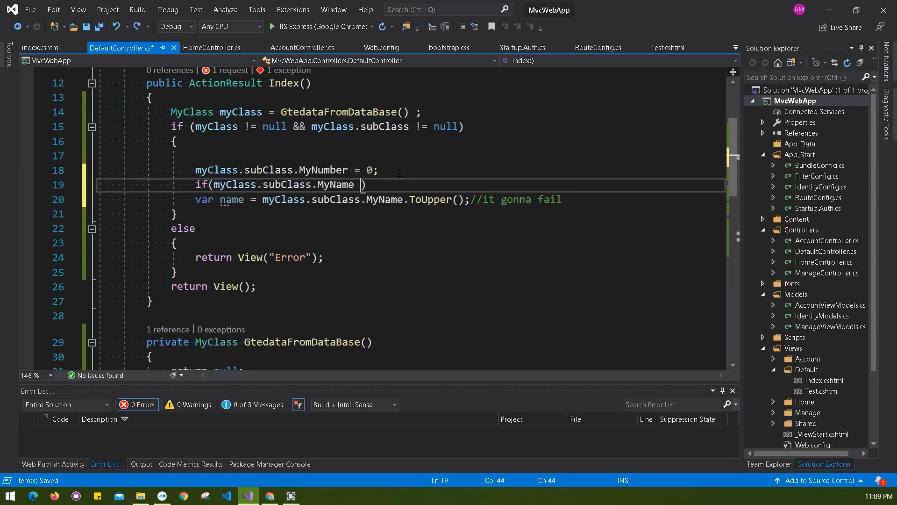
type("!= null")
type("}")
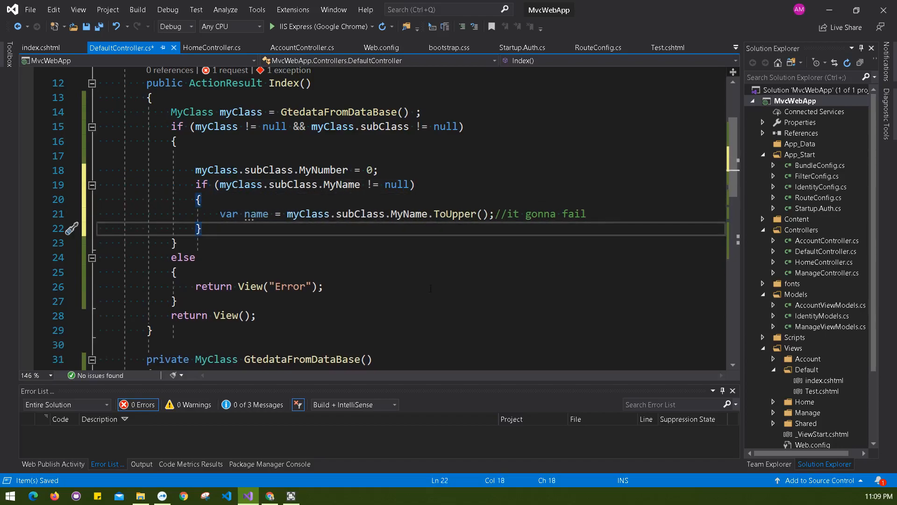
type("var")
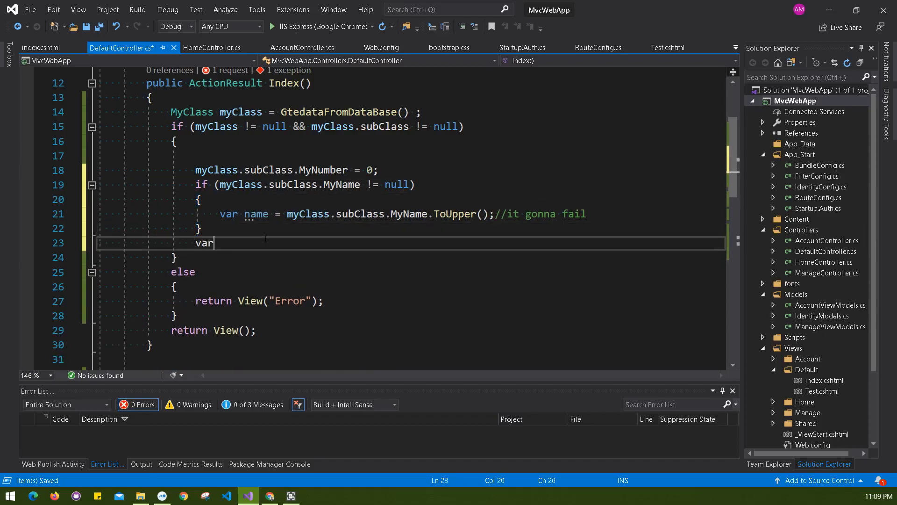
Assign str via ternary: MyName.ToUpper() when myClass.subClass.MyName != null, otherwise MyName.
type("\" \"")
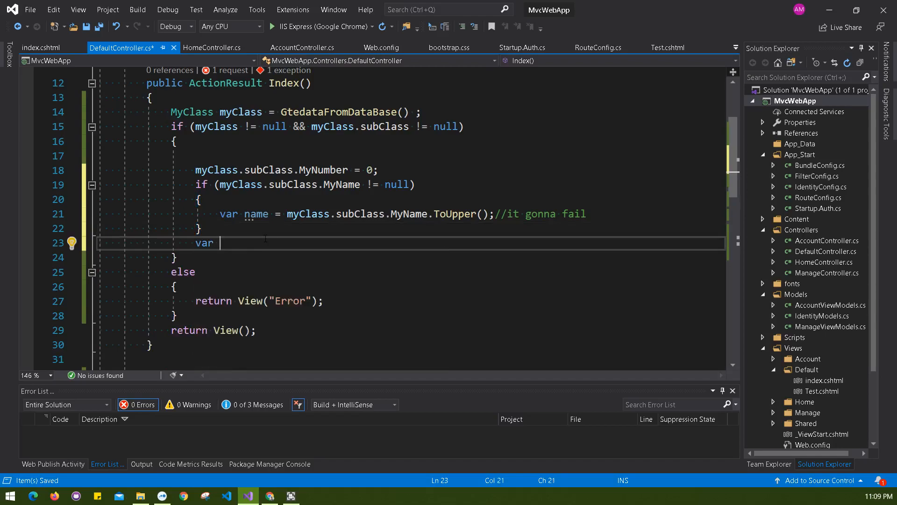
type("str =")
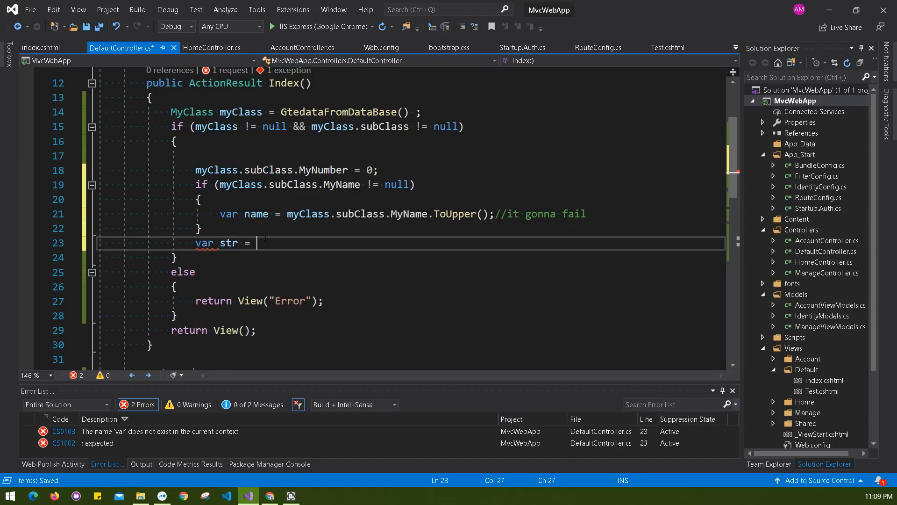
type("myClass.subClass.MyName")
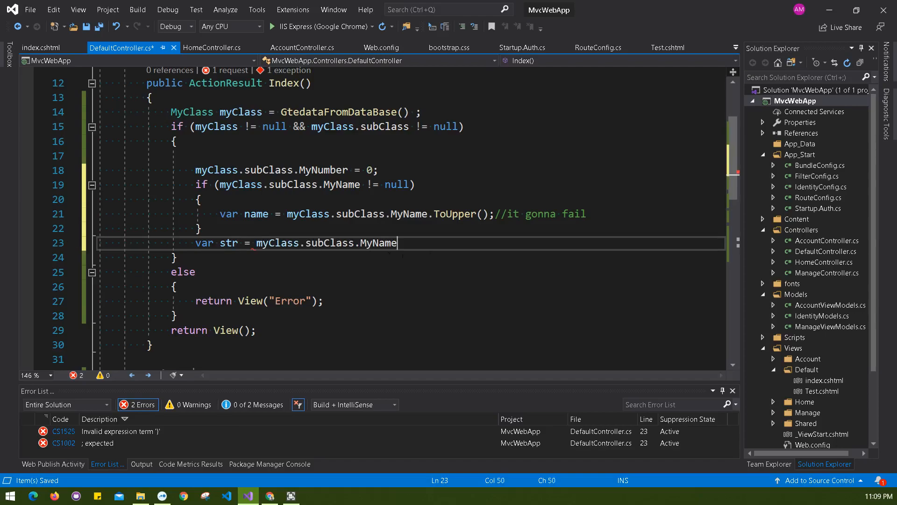
type("!")
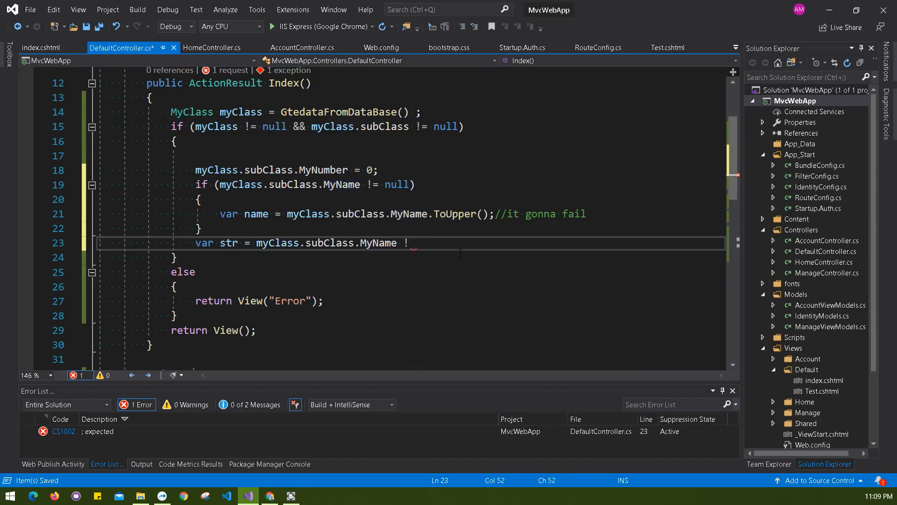
type("= null ?")
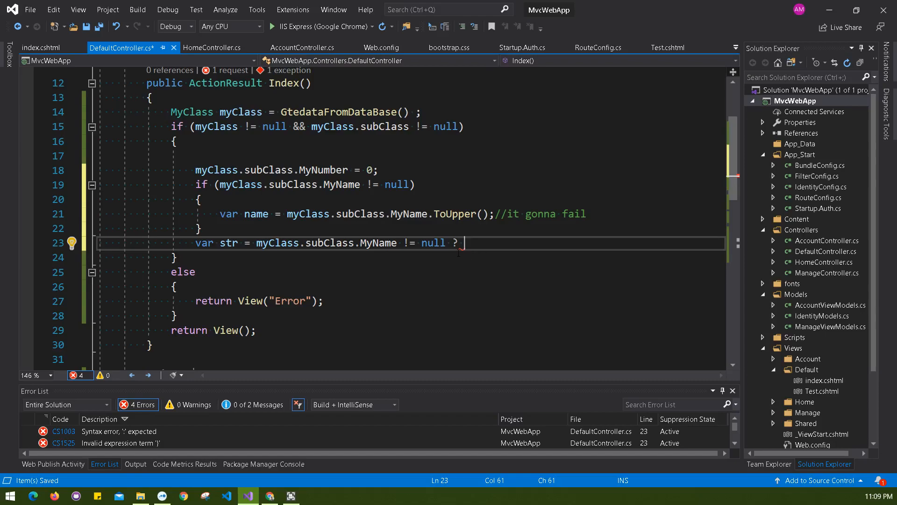
key("enter")
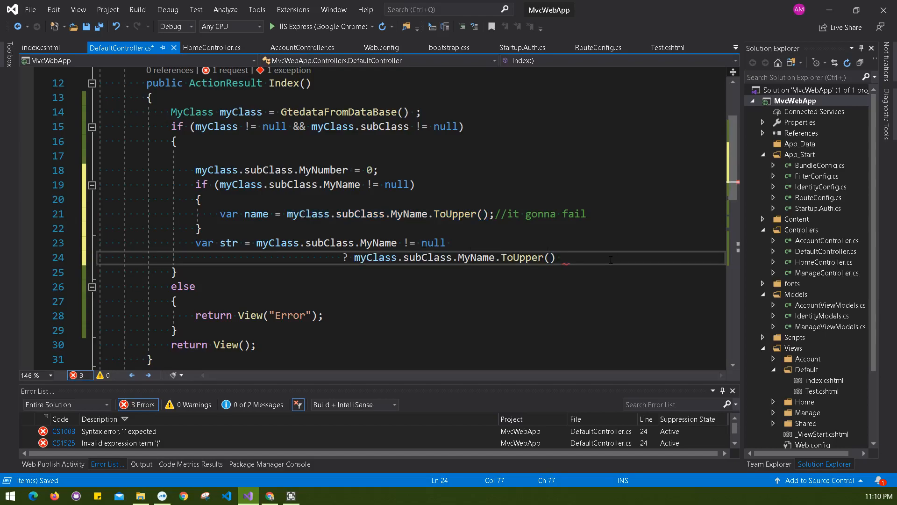
type(":")
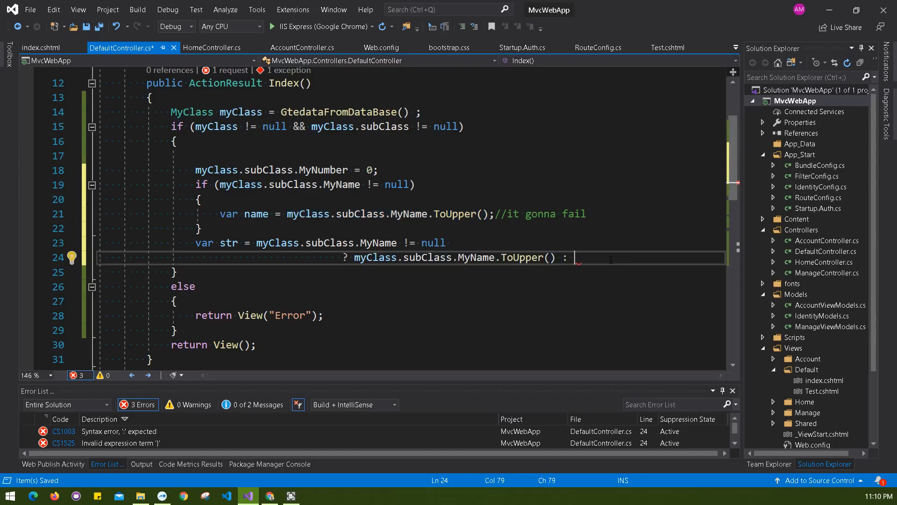
type("myClass.subClass.MyName.ToUpper()")
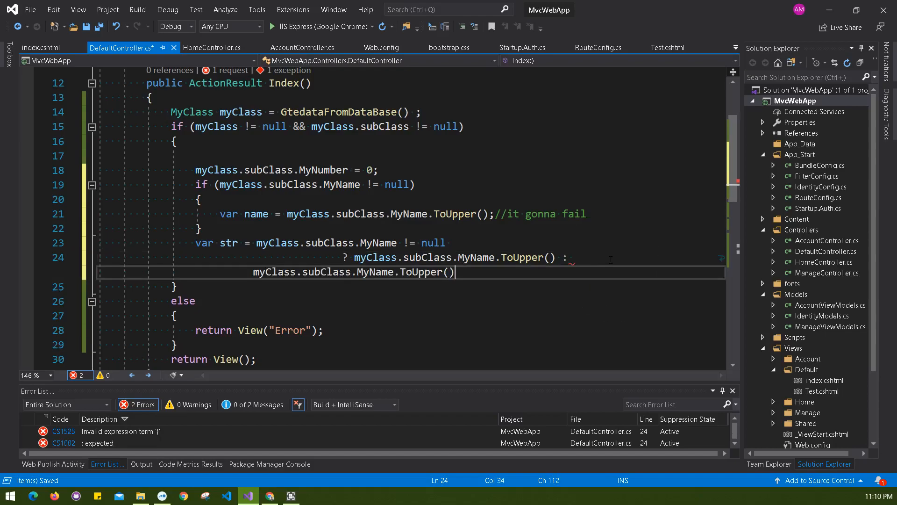
type("T")
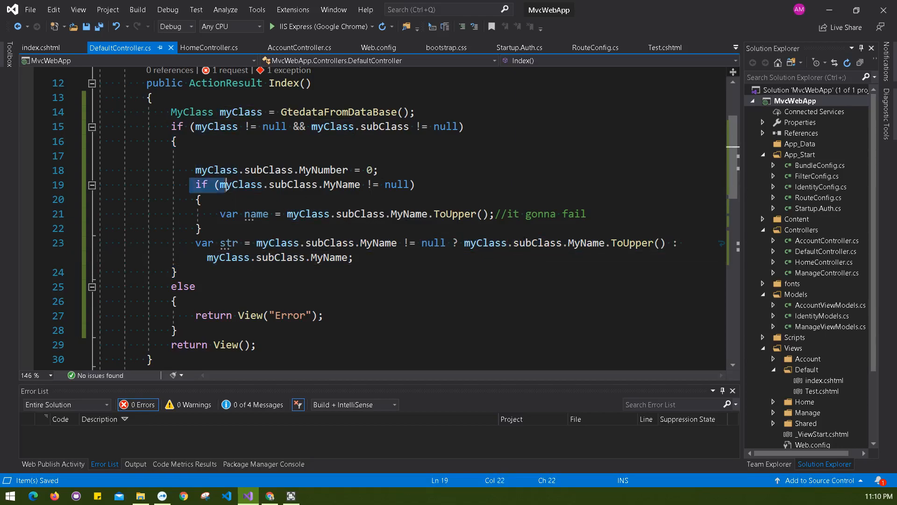
left_click_drag(256, 243, 507, 243)
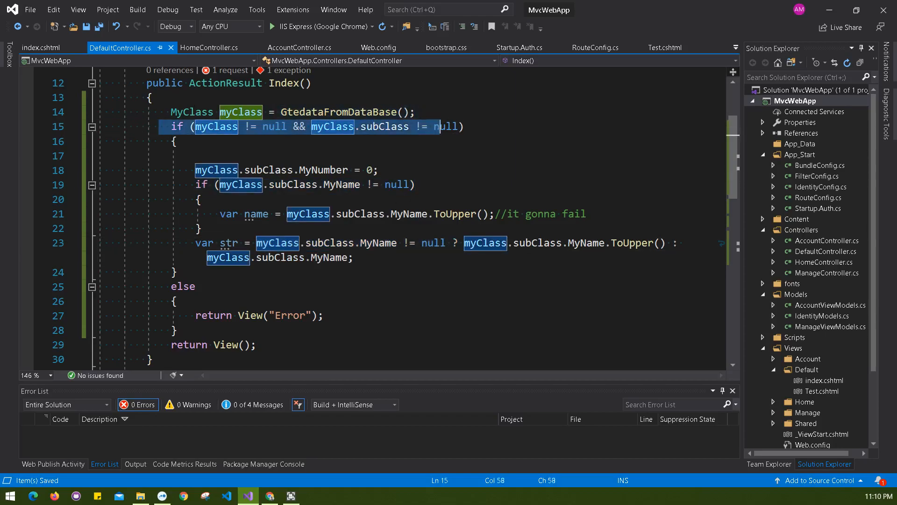
left_click(487, 127)
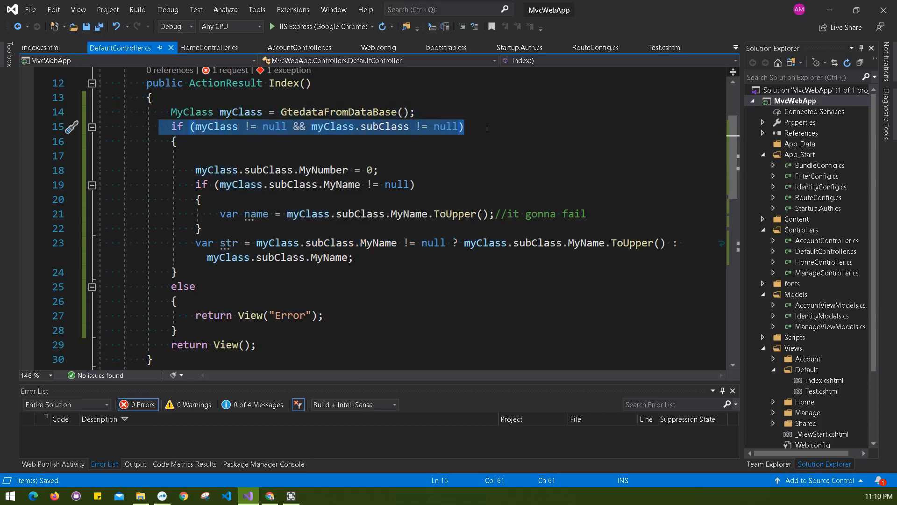